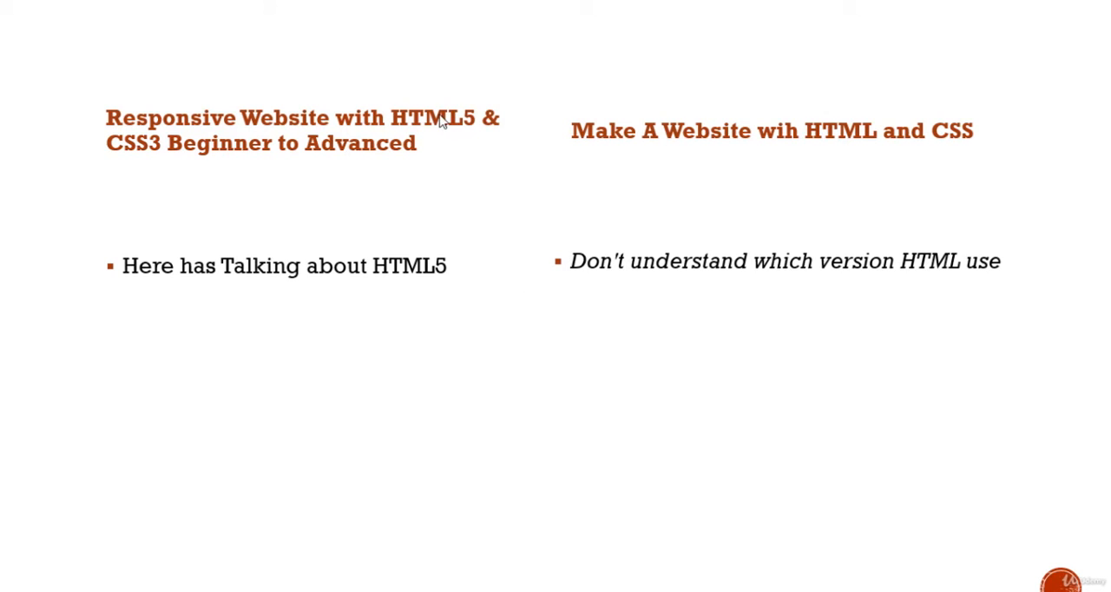
pyautogui.moveTo(899, 244)
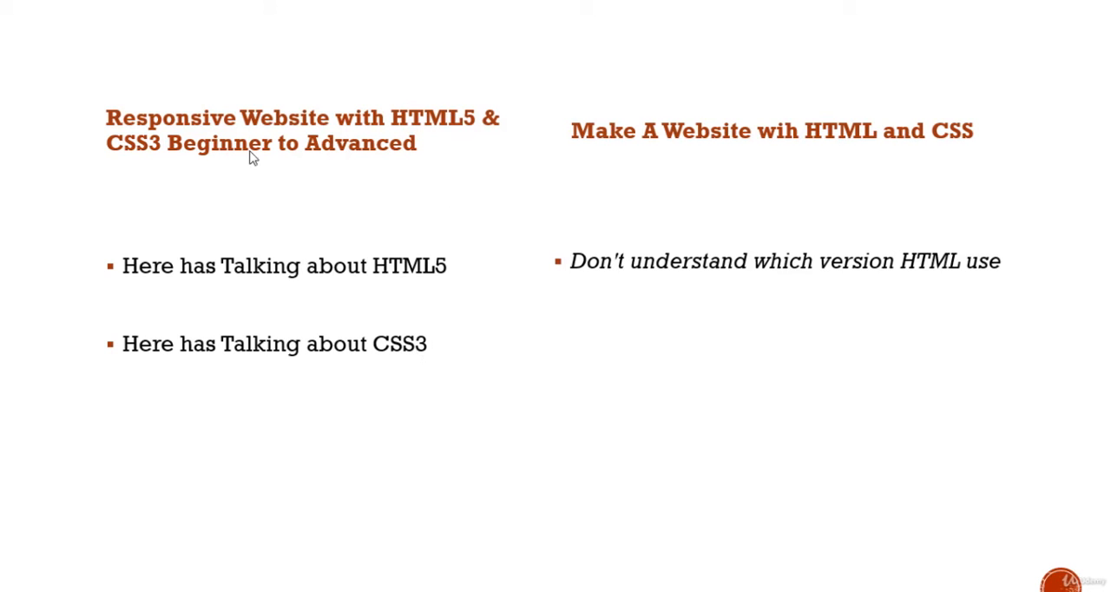
pyautogui.moveTo(155, 157)
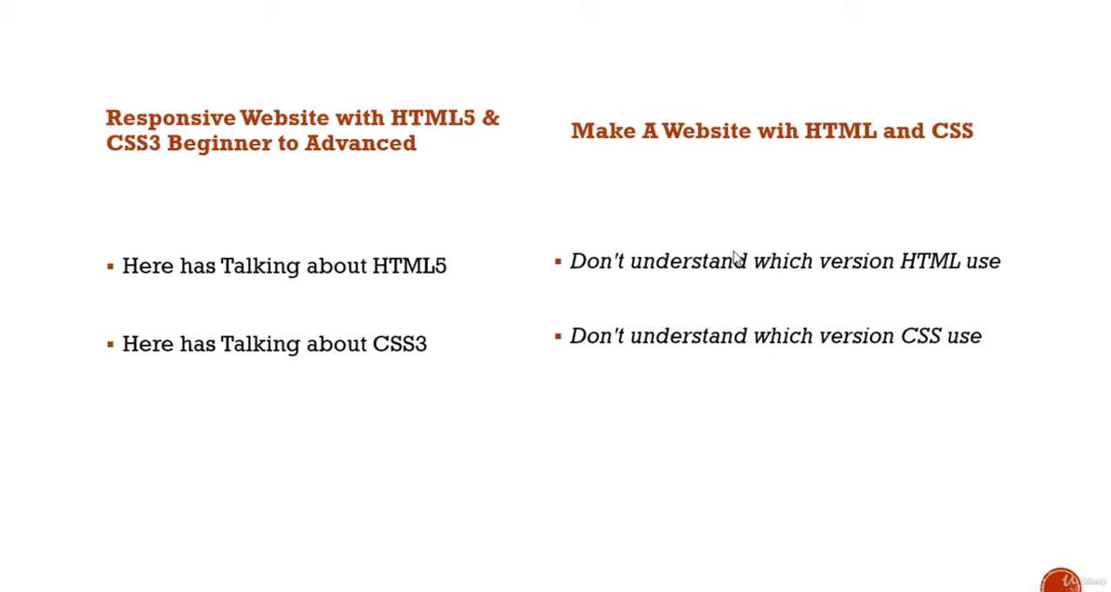
pyautogui.moveTo(886, 342)
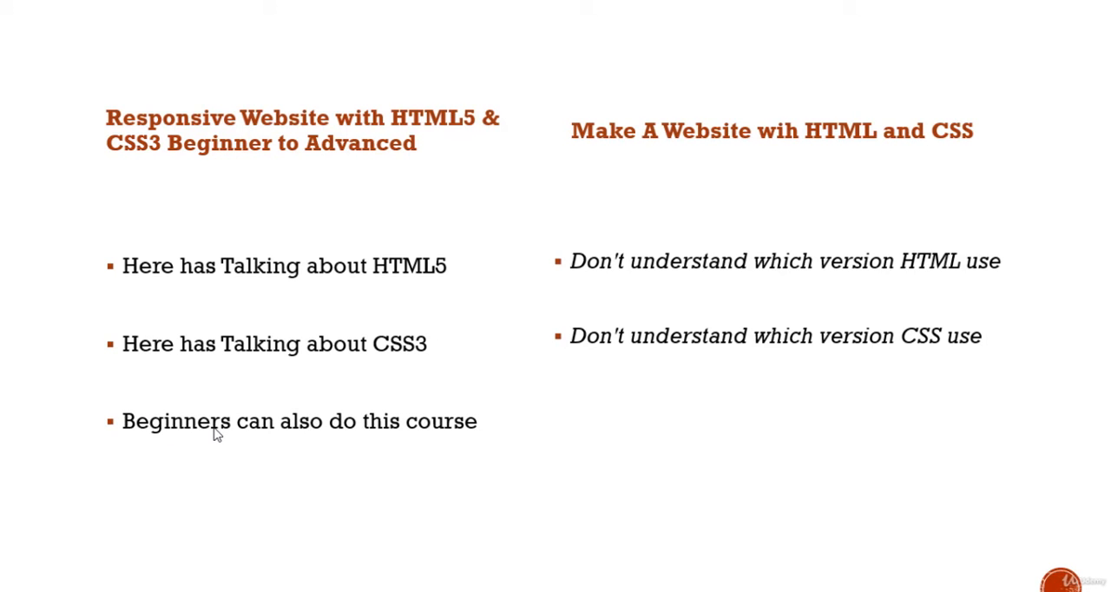
pyautogui.moveTo(434, 438)
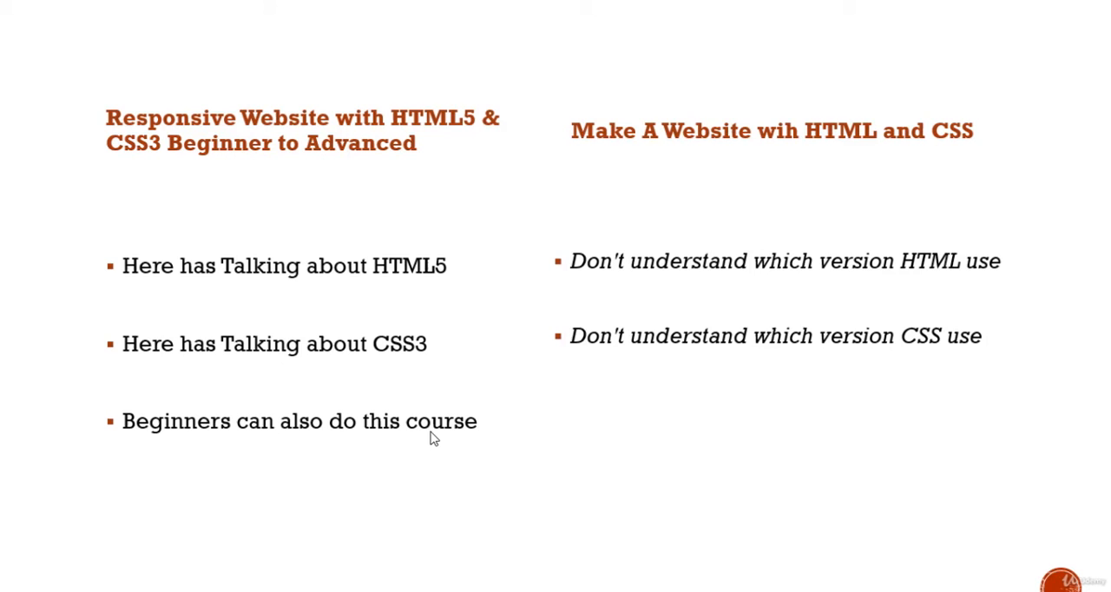
pyautogui.moveTo(189, 122)
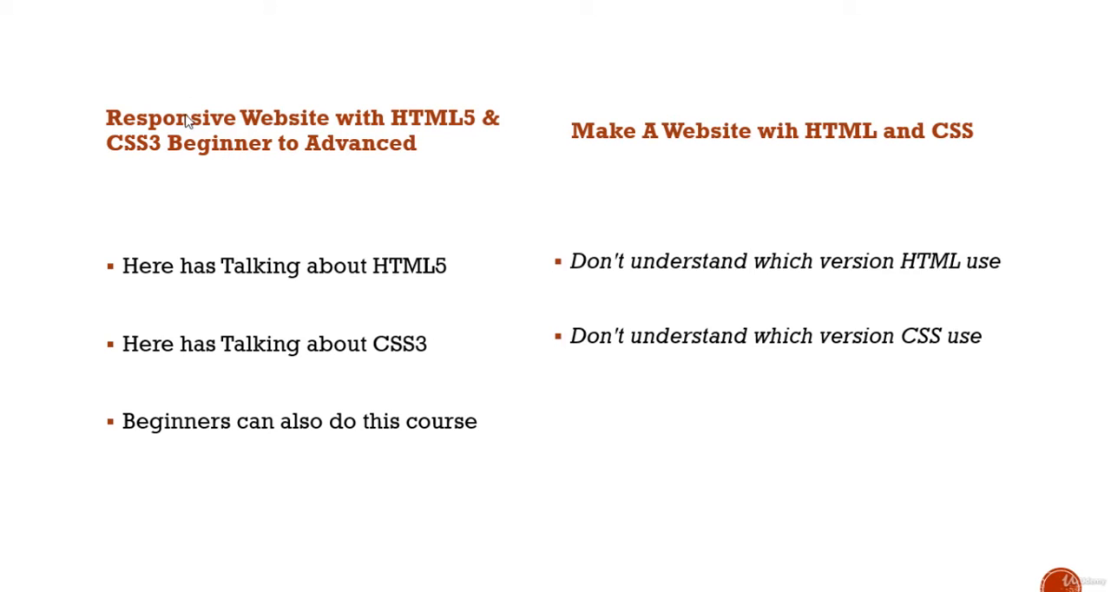
pyautogui.moveTo(414, 160)
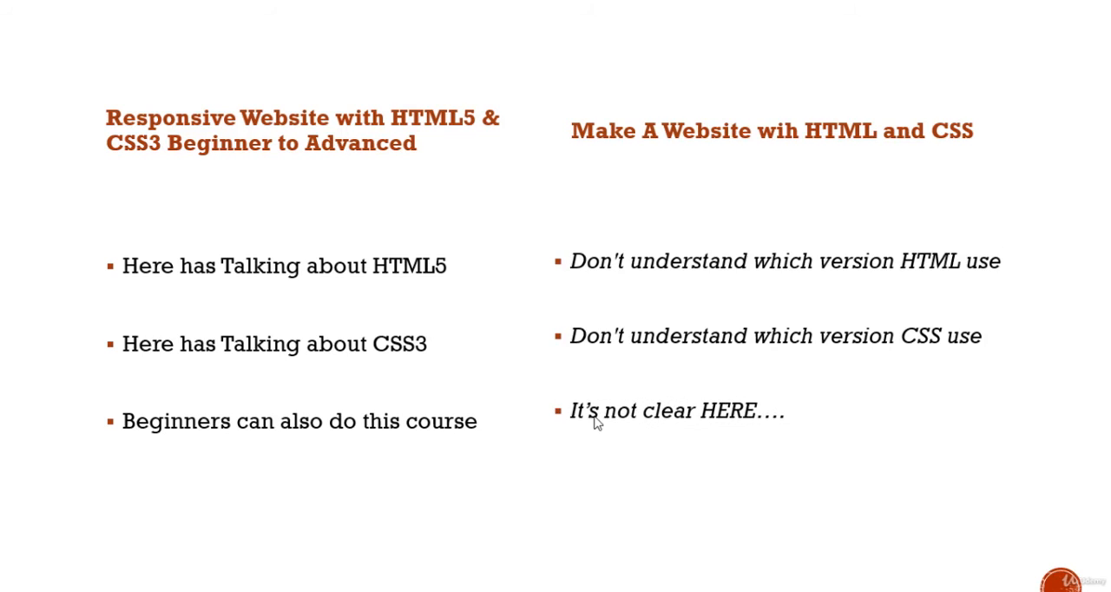
pyautogui.moveTo(913, 151)
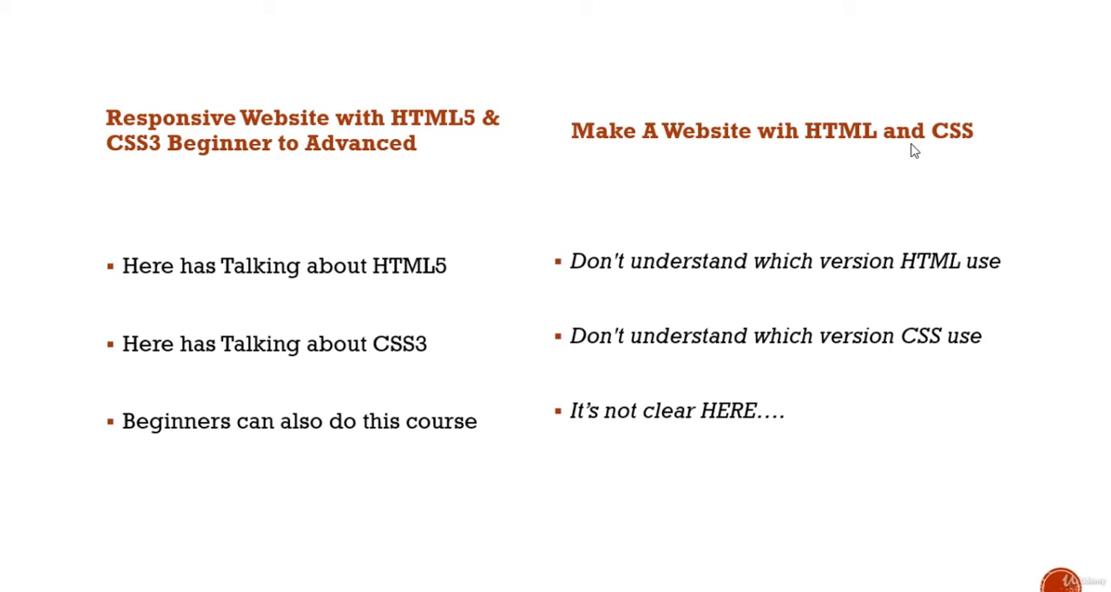